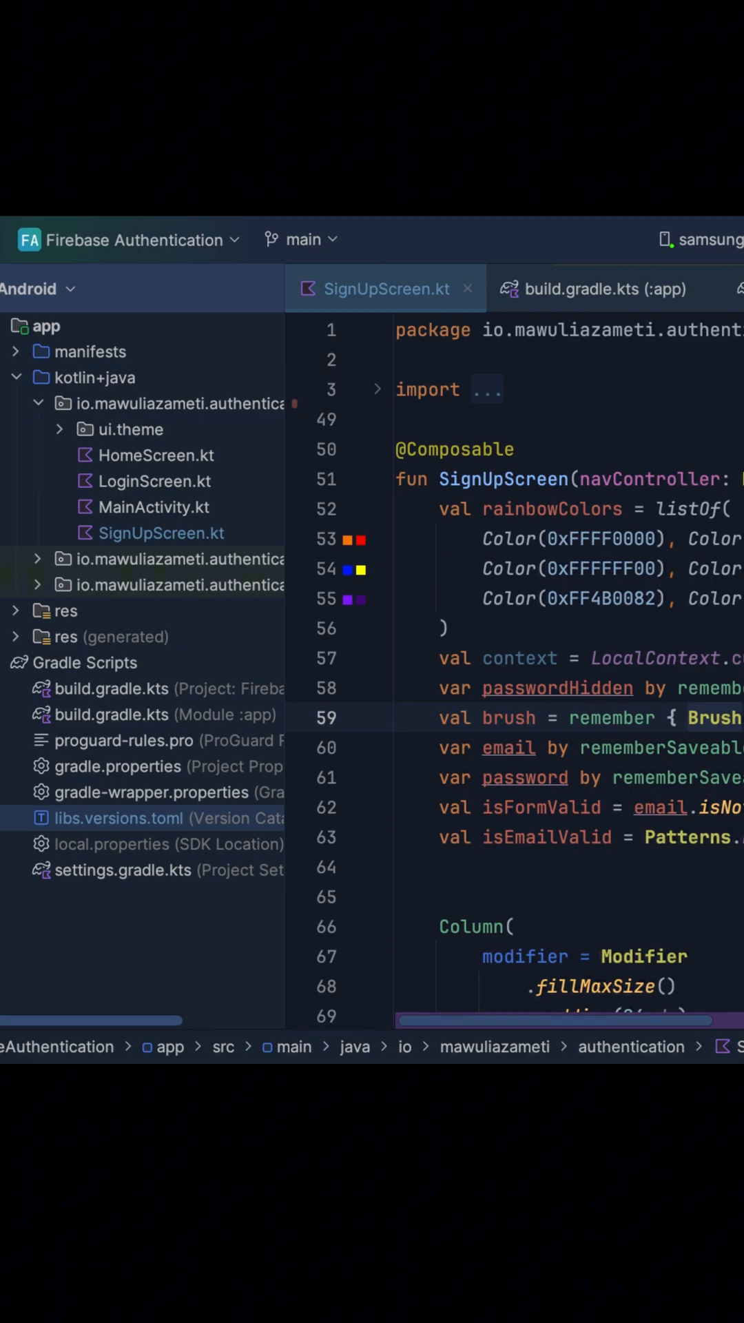
Step: Open the Tools menu in Android Studio's menu bar
click(57, 182)
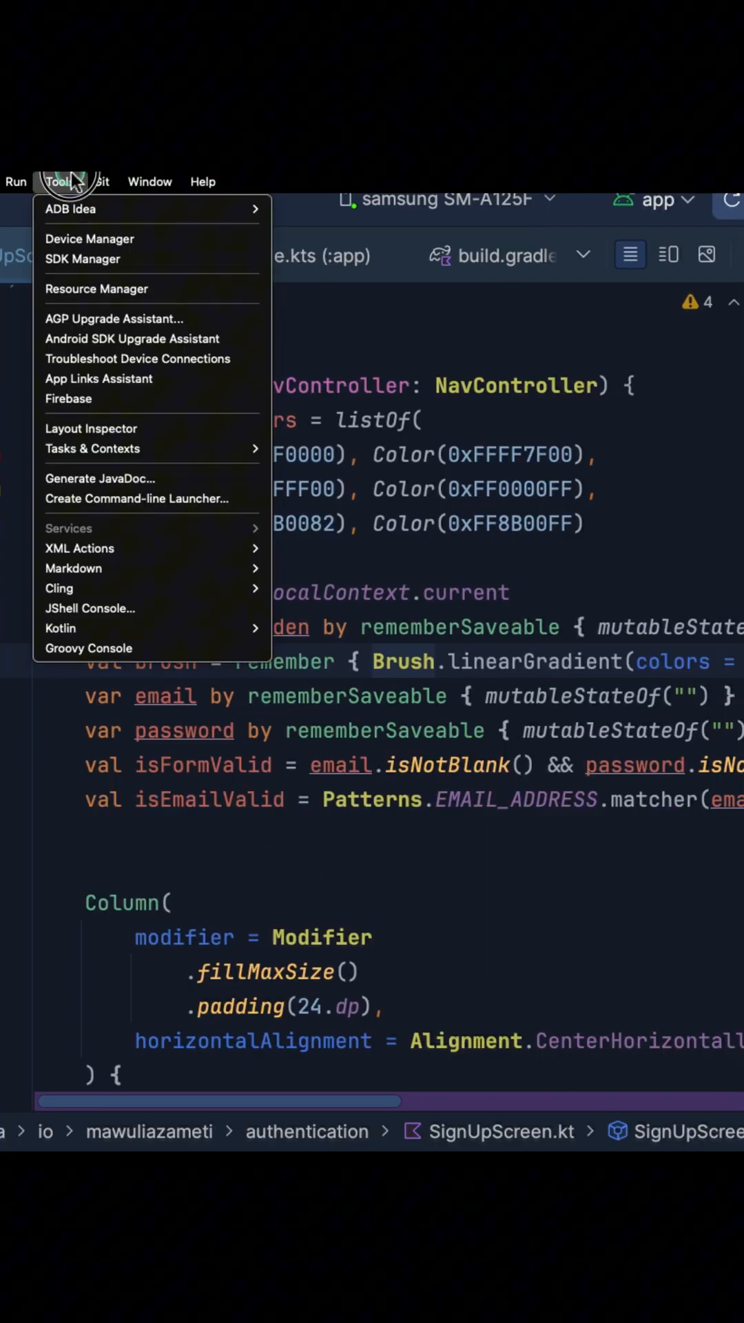
Step: Open the Firebase assistant and scroll through the Authentication setup steps
click(68, 398)
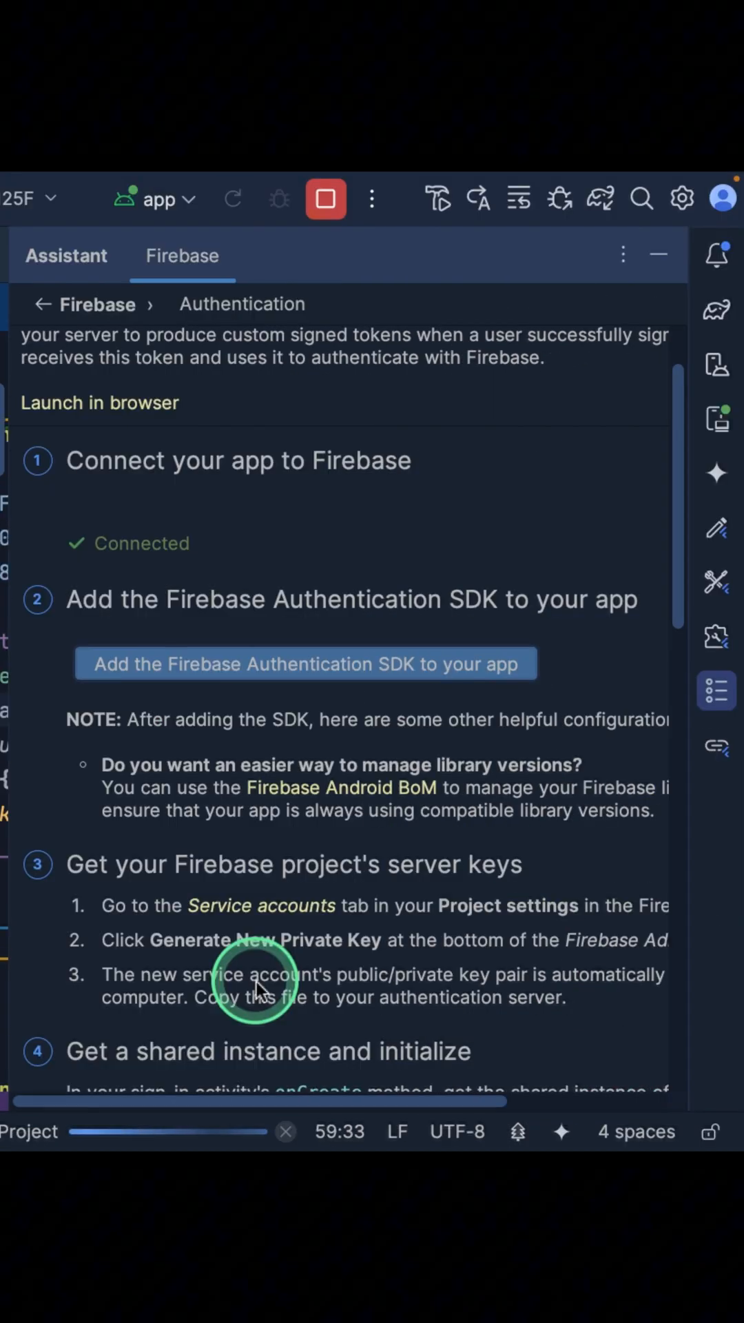
scroll(down, 3)
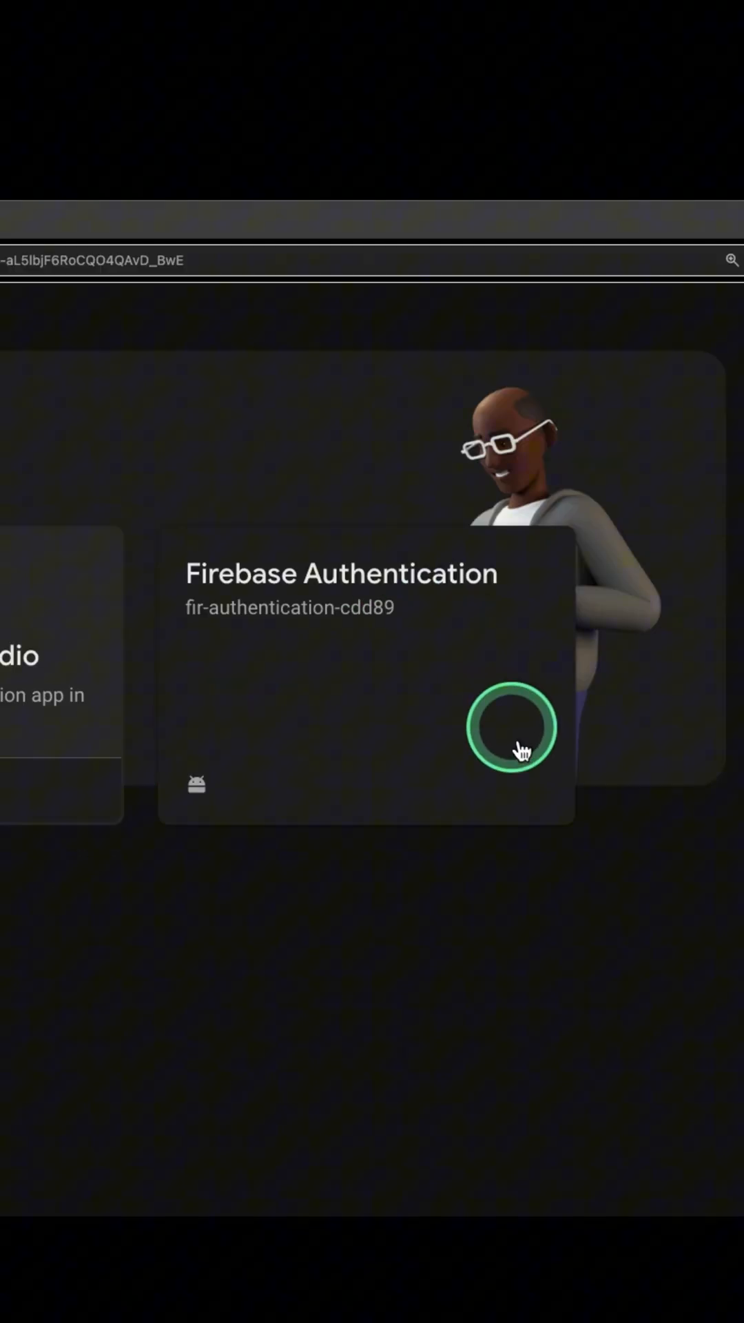
Step: Open the Firebase Authentication project's Authentication section and its Sign-in method providers list
click(510, 728)
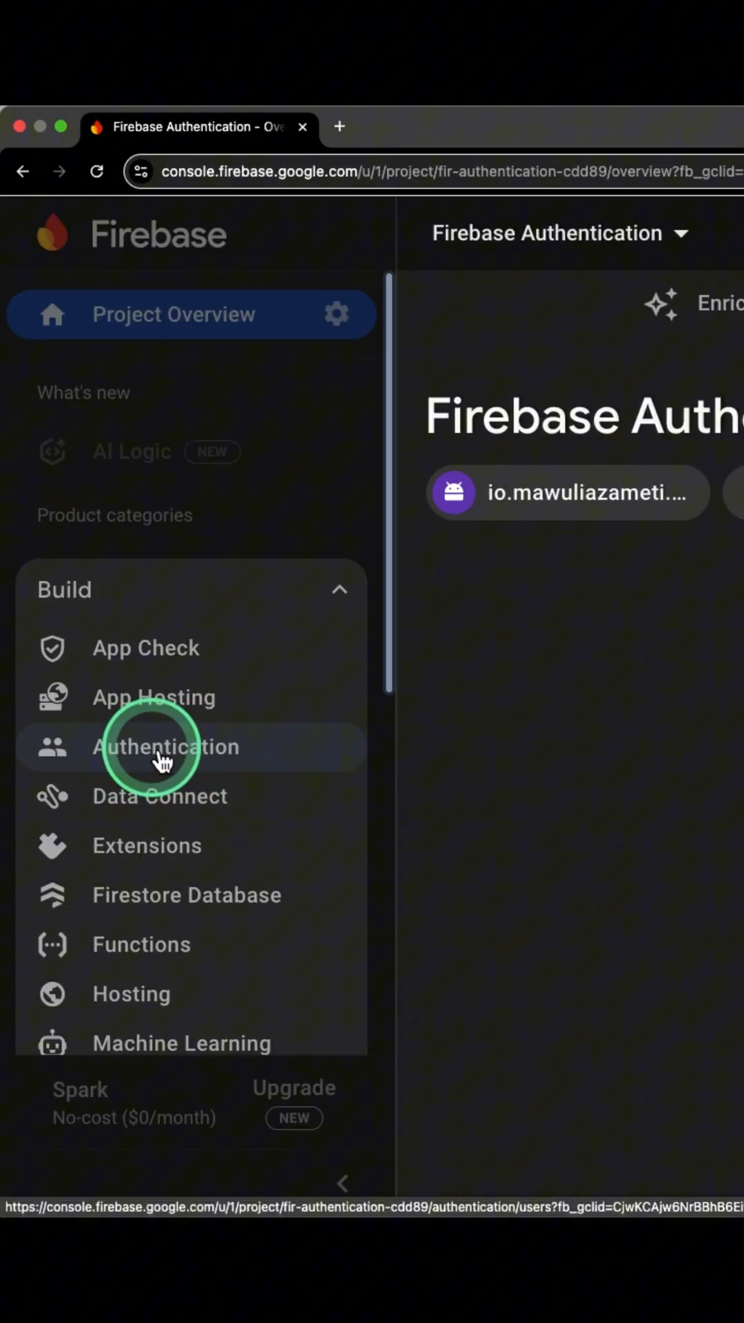
click(167, 745)
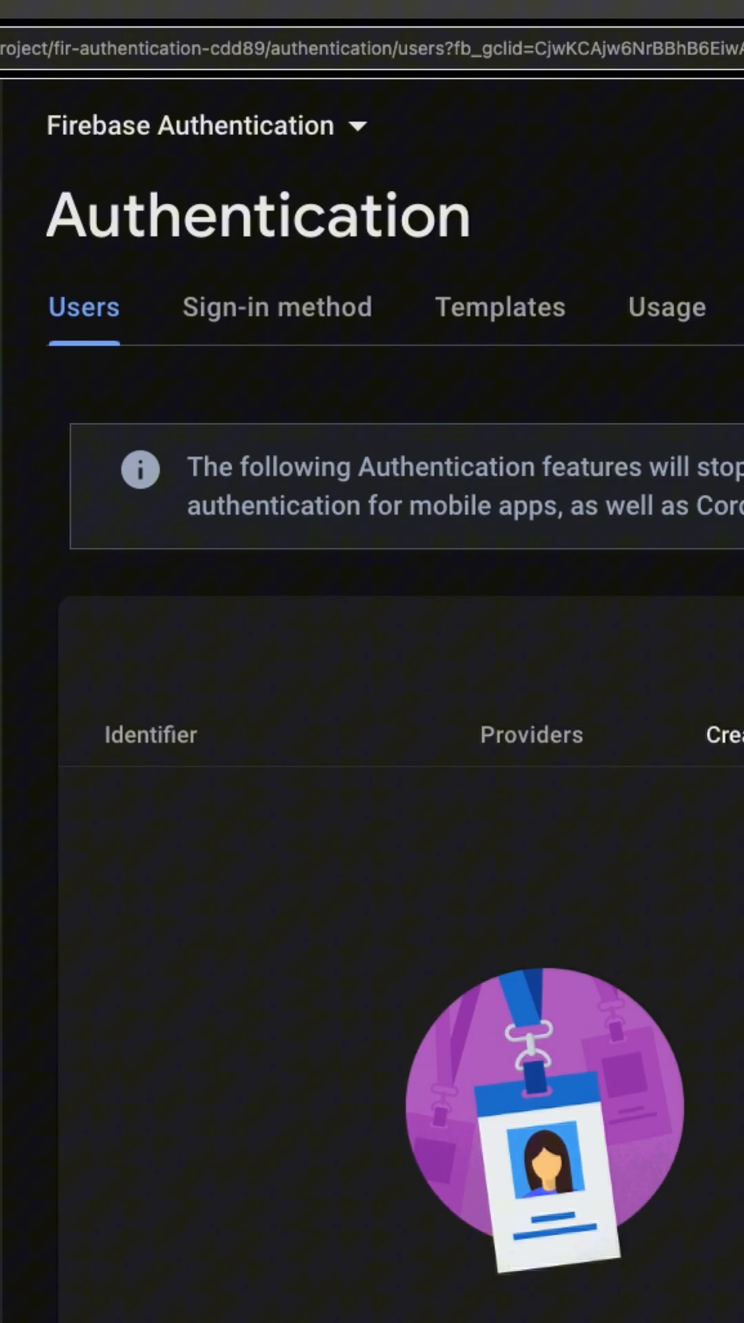
click(277, 306)
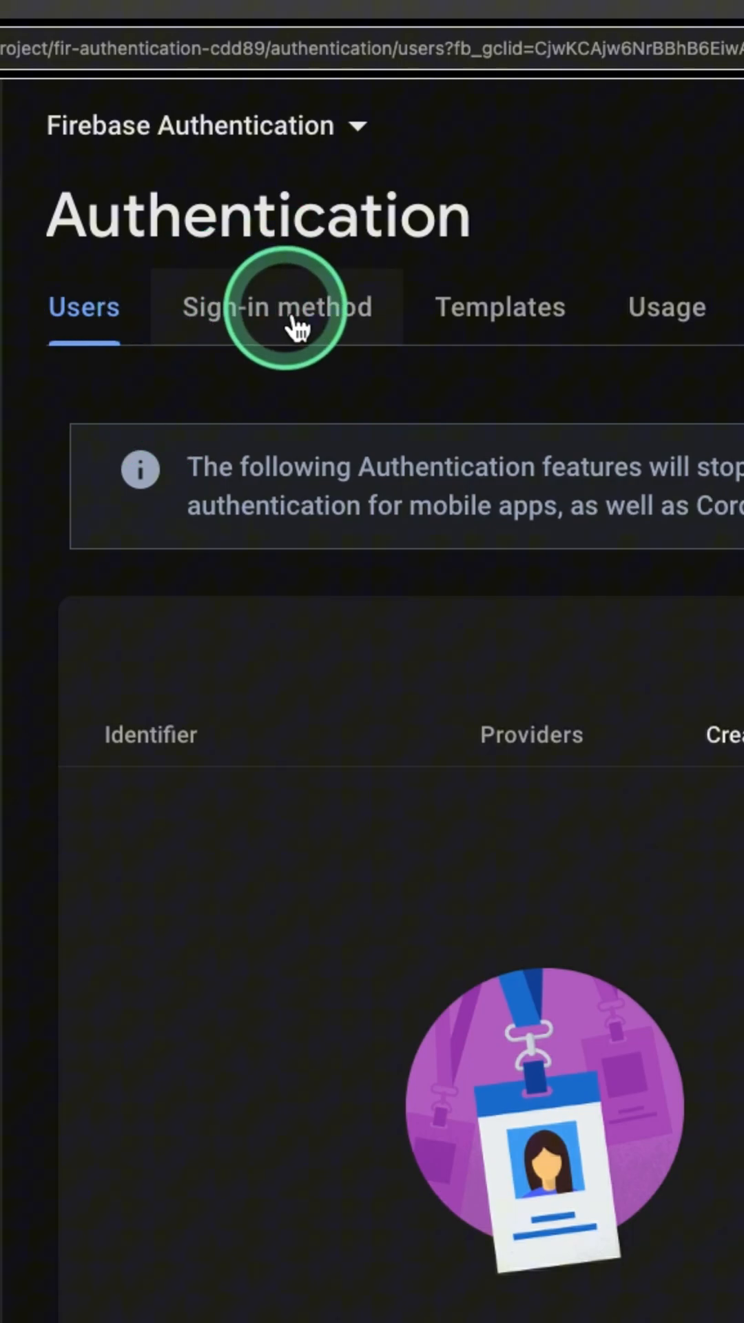
click(276, 306)
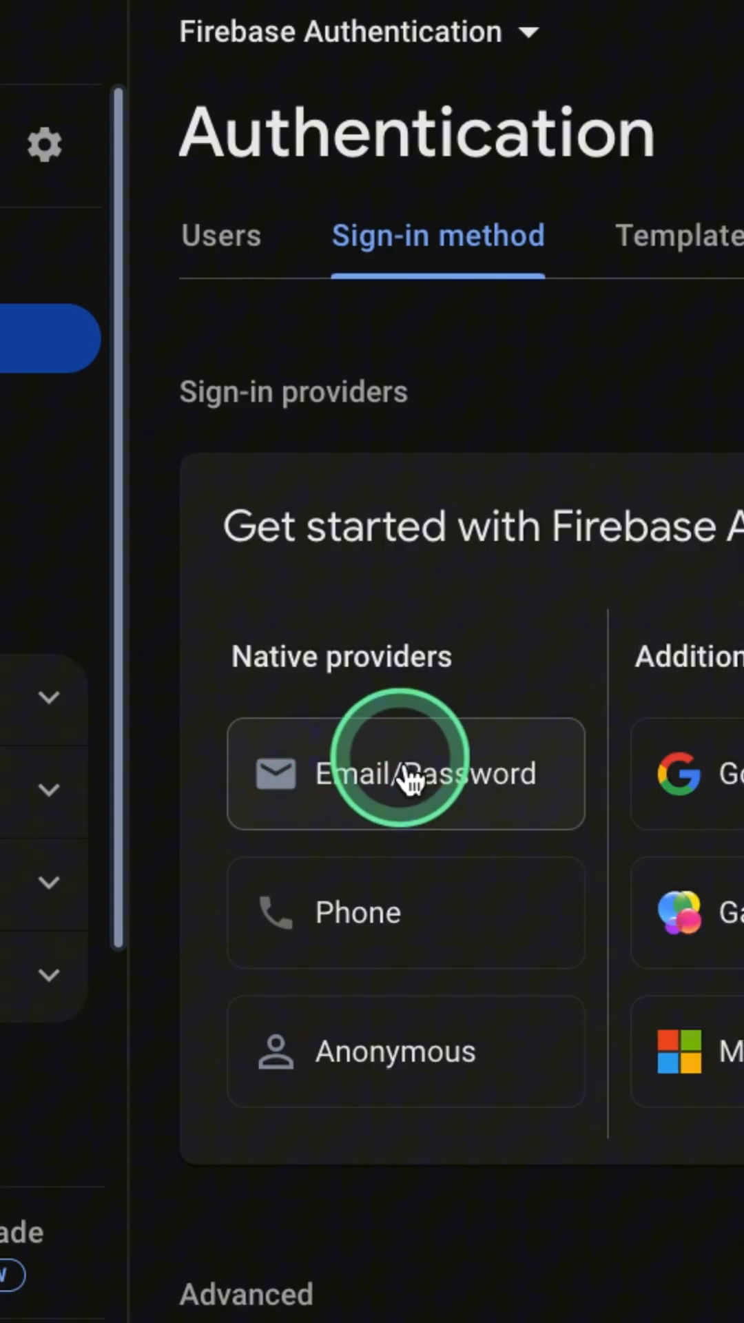
Step: Enable the Email/Password native provider and save it
click(406, 774)
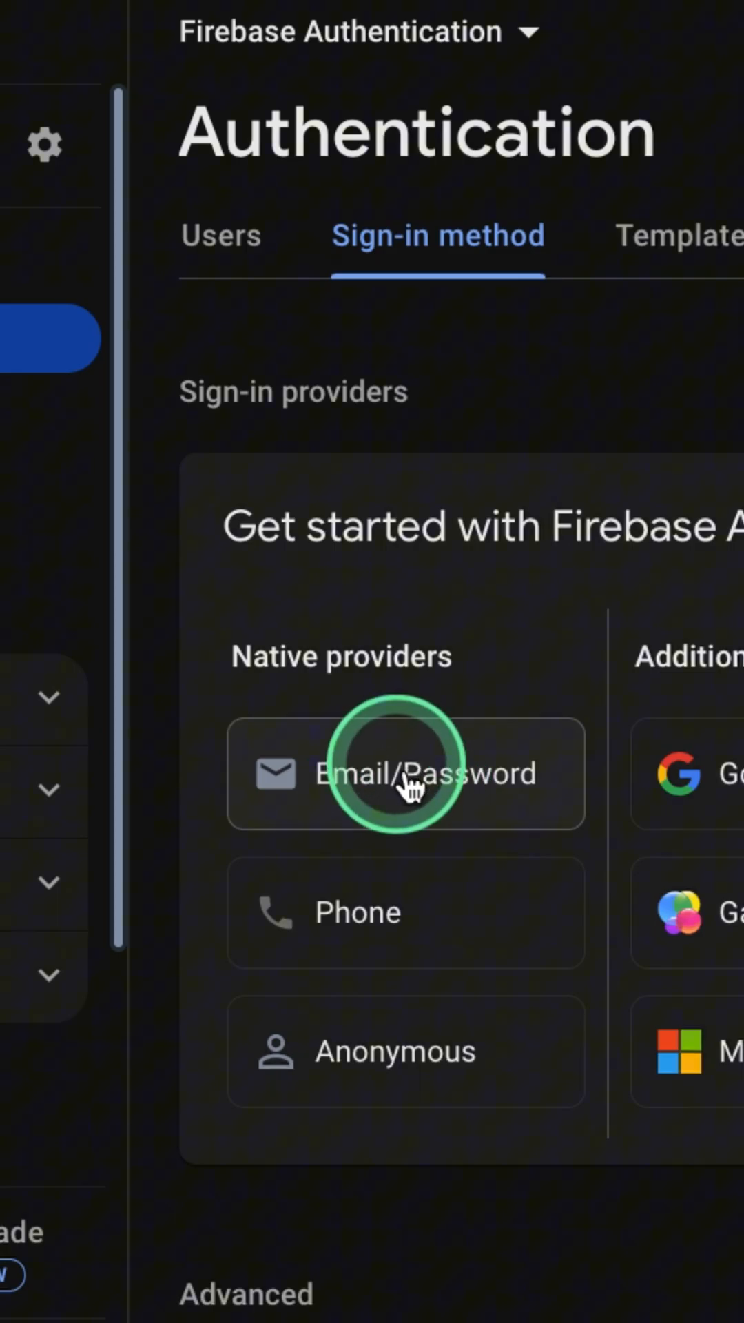
click(405, 773)
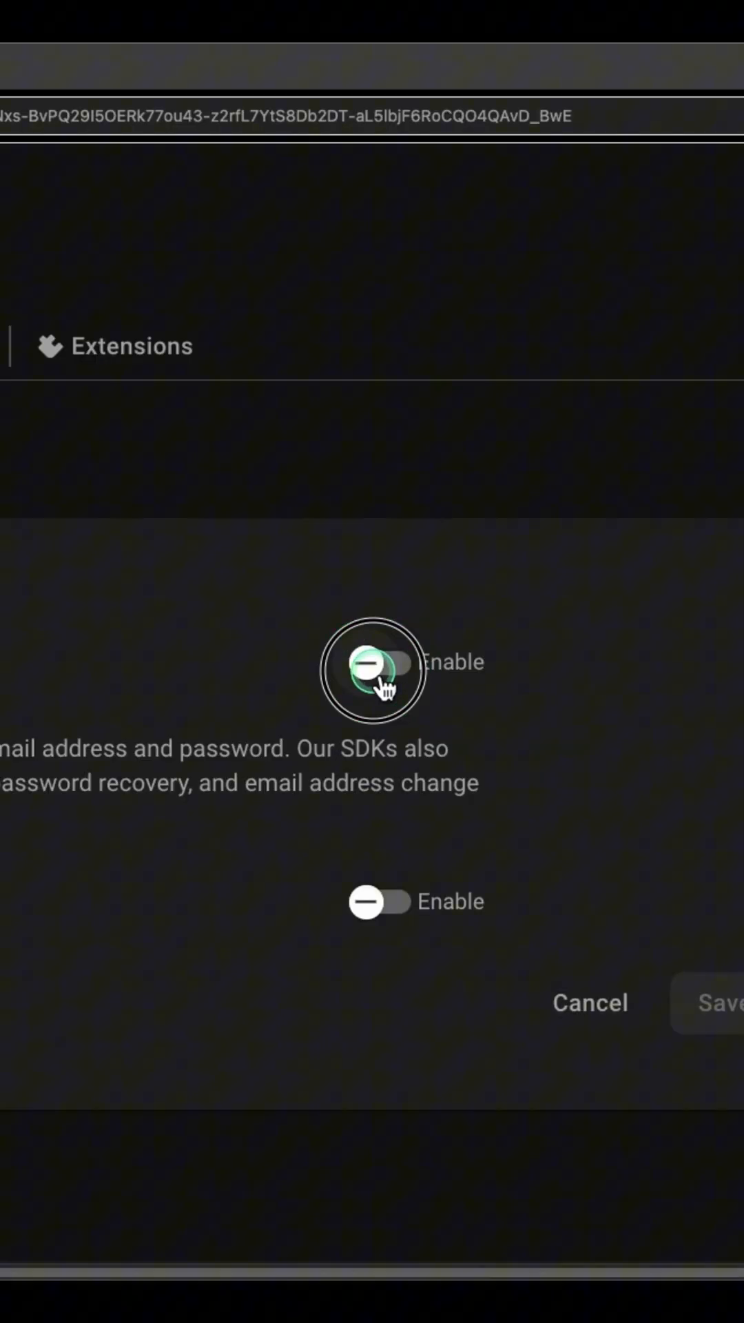
click(384, 684)
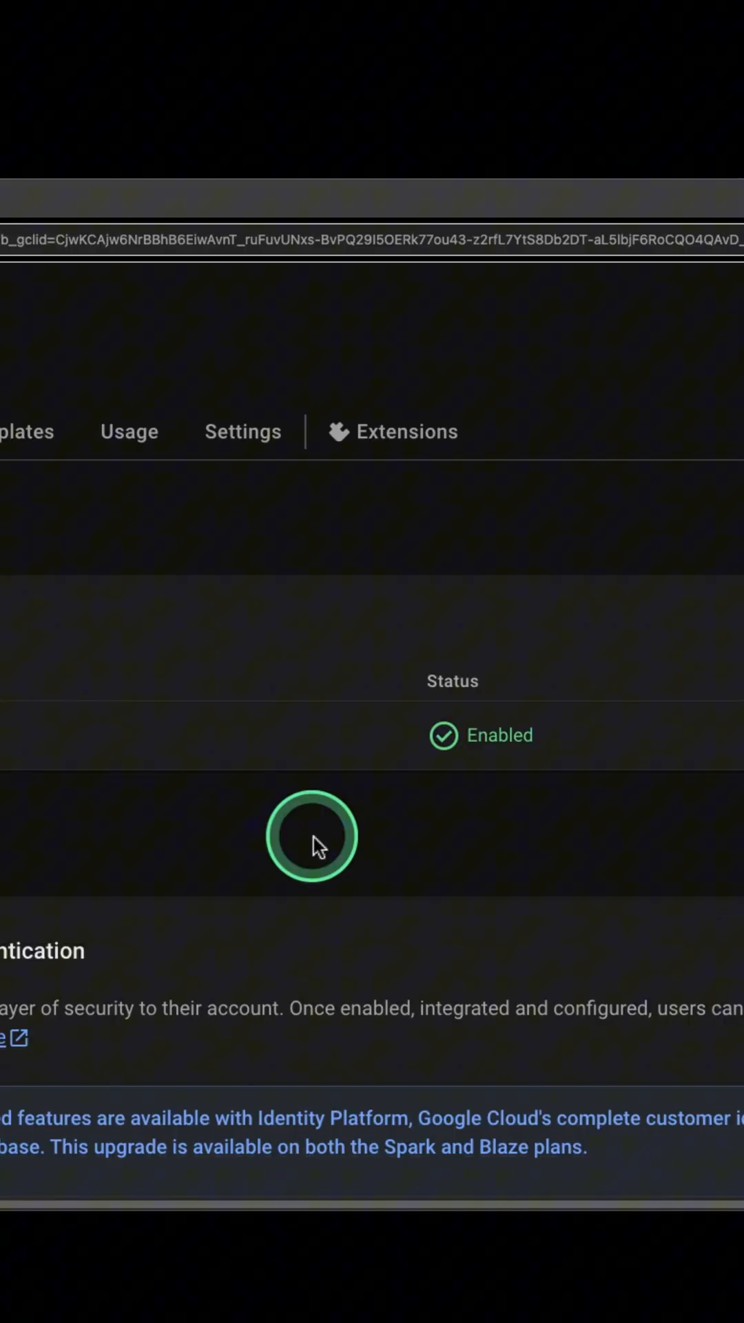
mouse_move(477, 794)
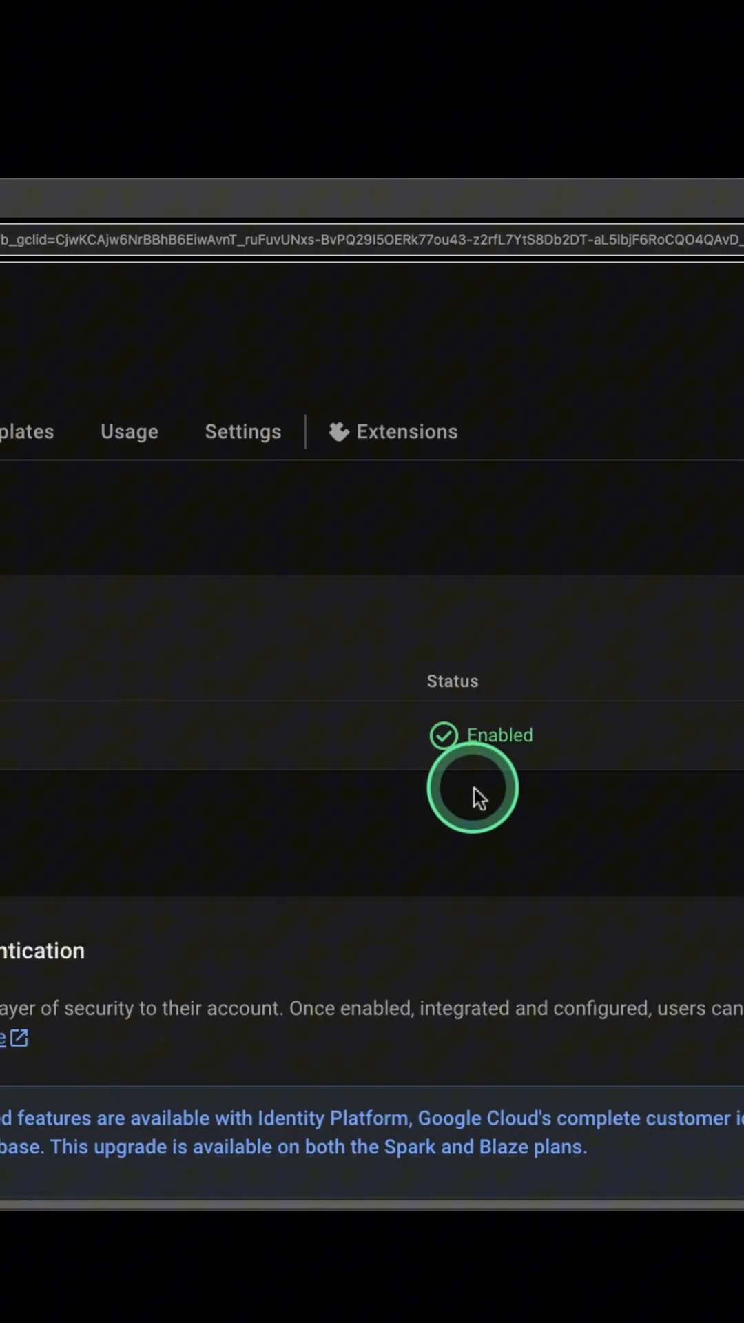